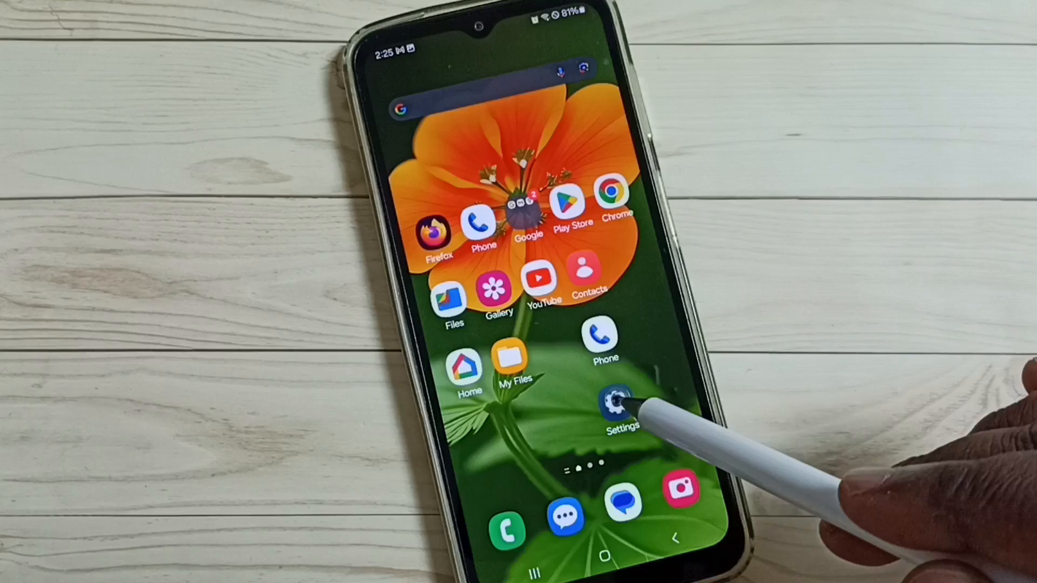
# Step: View the Network mode choices under Settings > Connections > Mobile networks
pyautogui.click(620, 403)
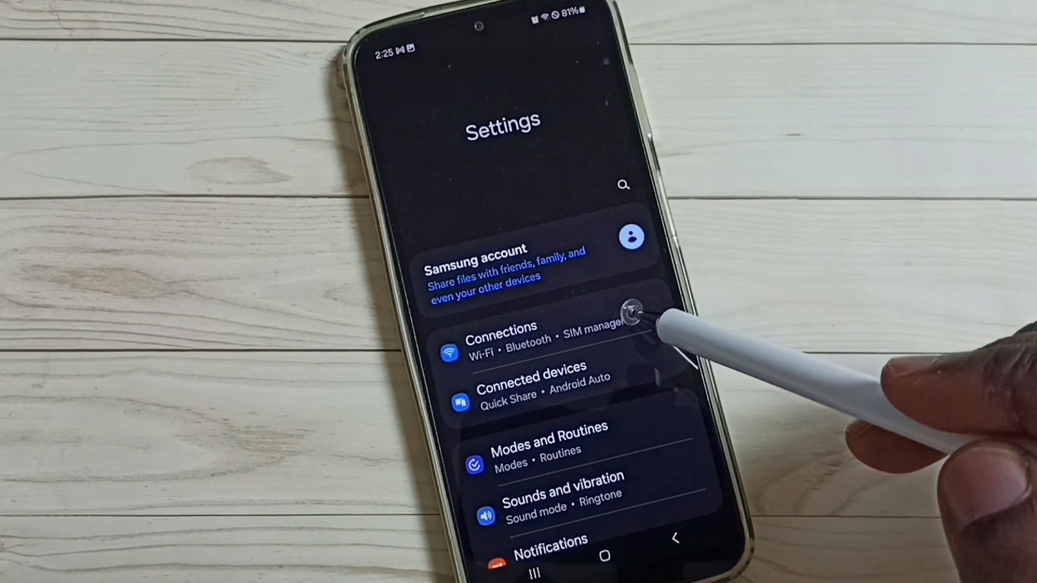
pyautogui.click(500, 337)
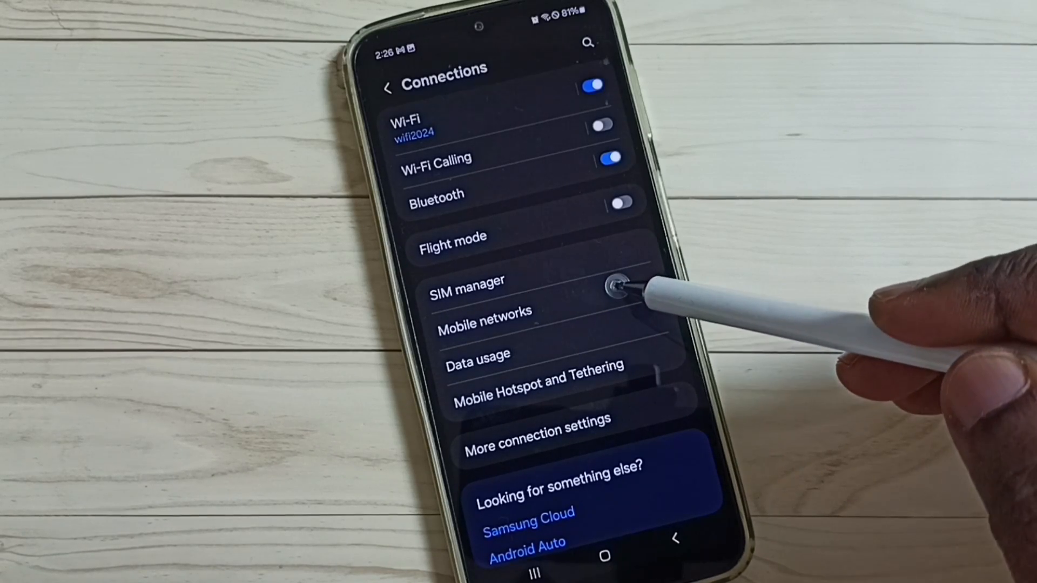
pyautogui.click(484, 311)
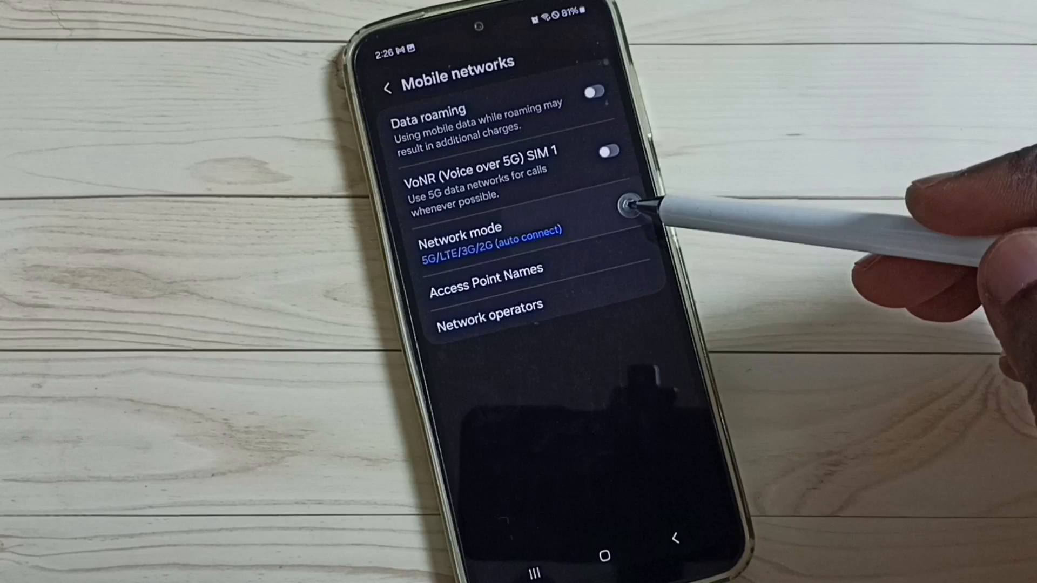
pyautogui.click(490, 238)
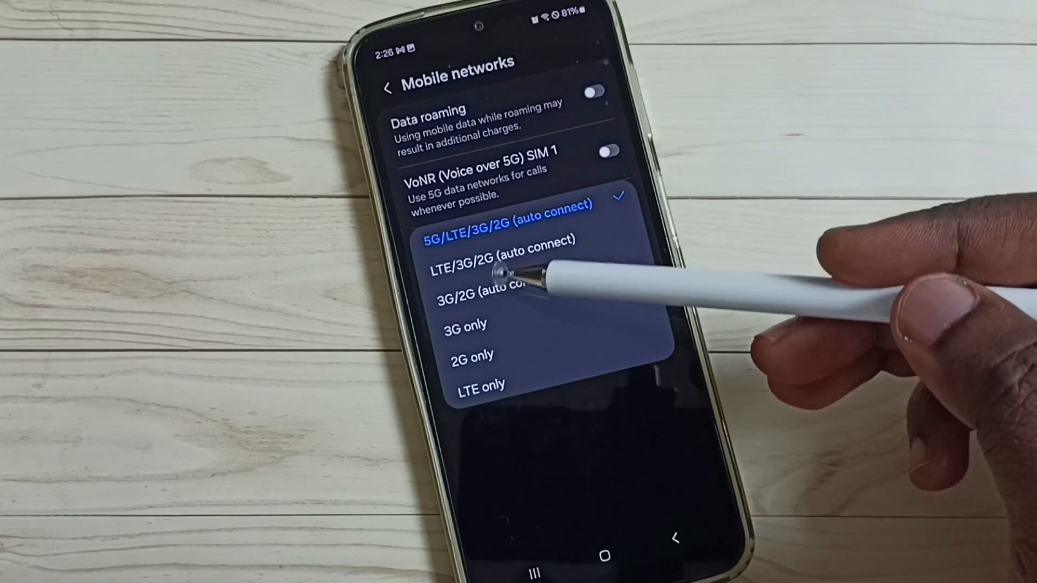
# Step: Close the network mode choices and launch the Phone app from home
pyautogui.click(512, 227)
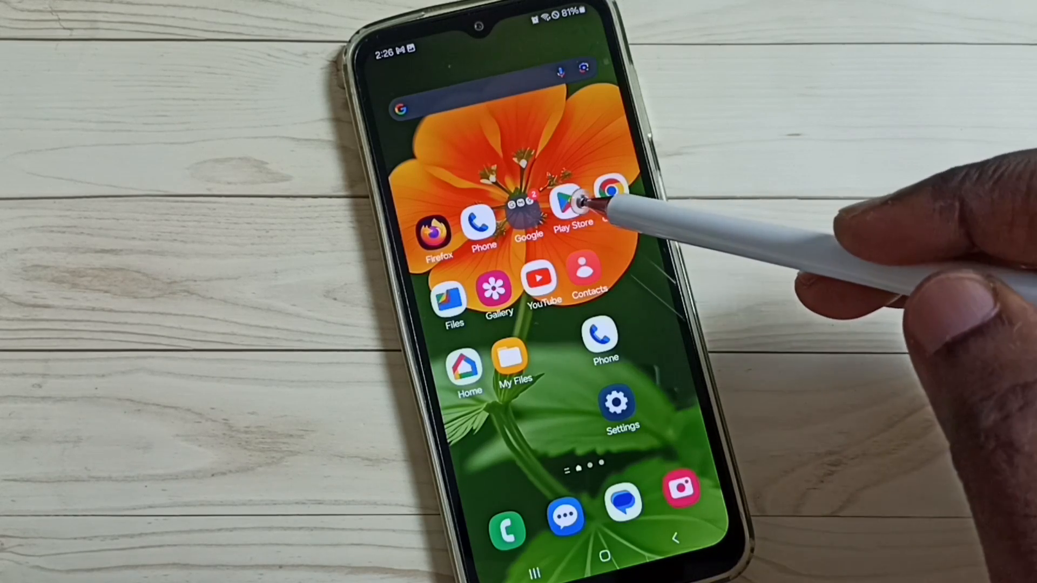
pyautogui.click(480, 232)
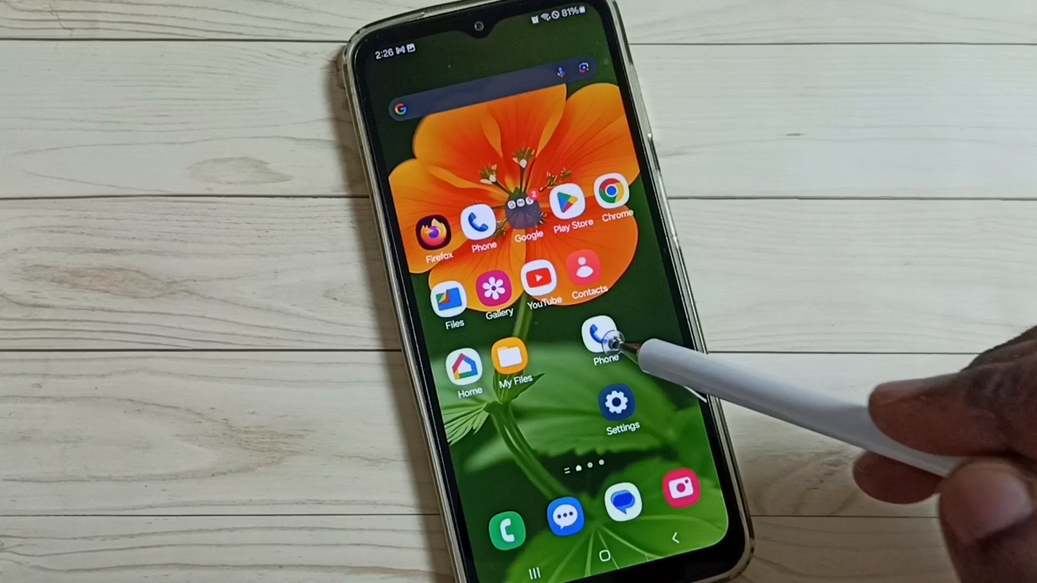
pyautogui.click(602, 334)
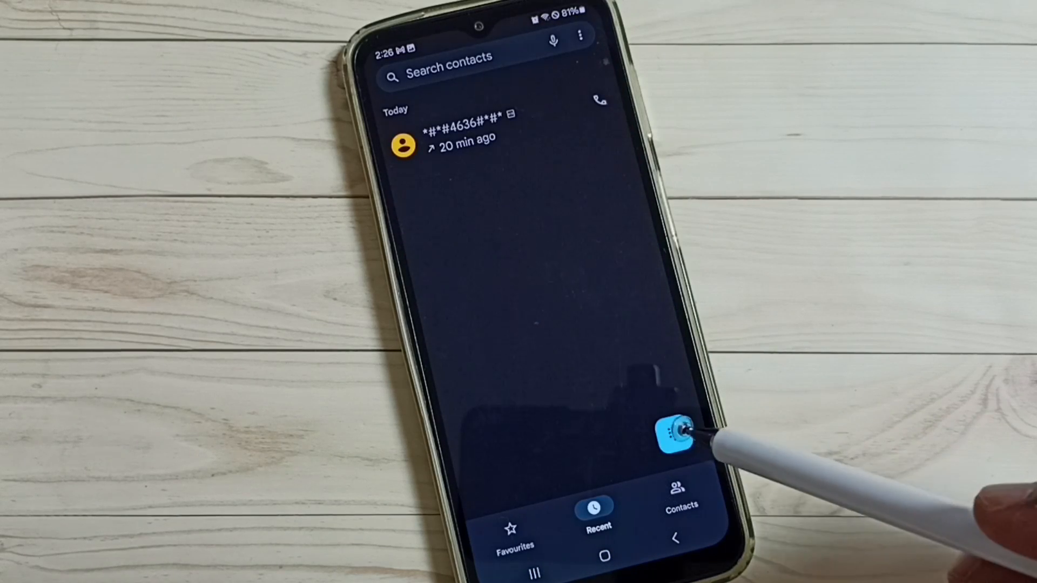
# Step: Dial *#*#4636#*#* on the keypad to reveal the hidden Testing menu
pyautogui.click(674, 433)
pyautogui.write('*#*#4636')
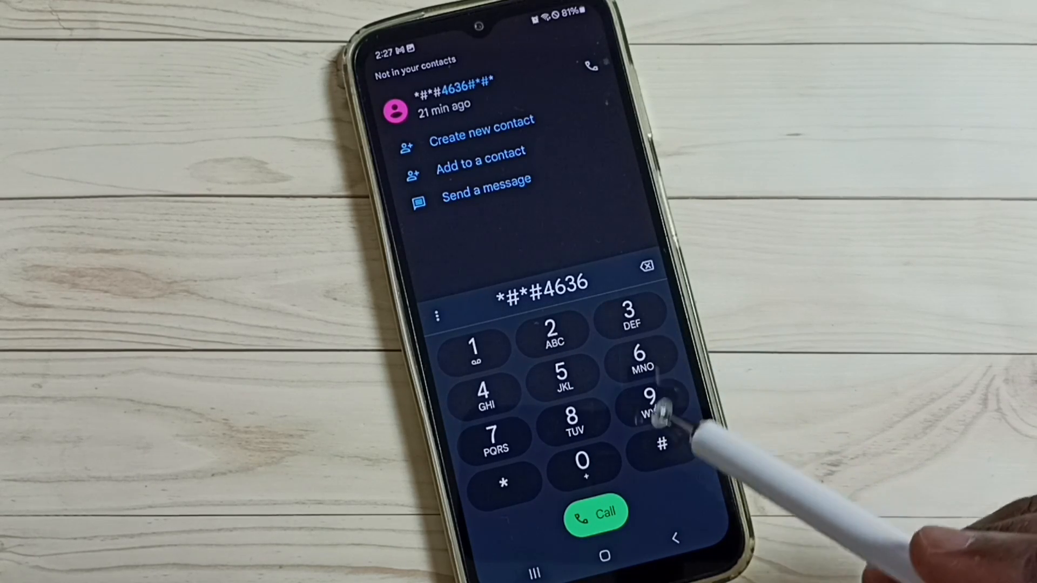
pyautogui.click(660, 444)
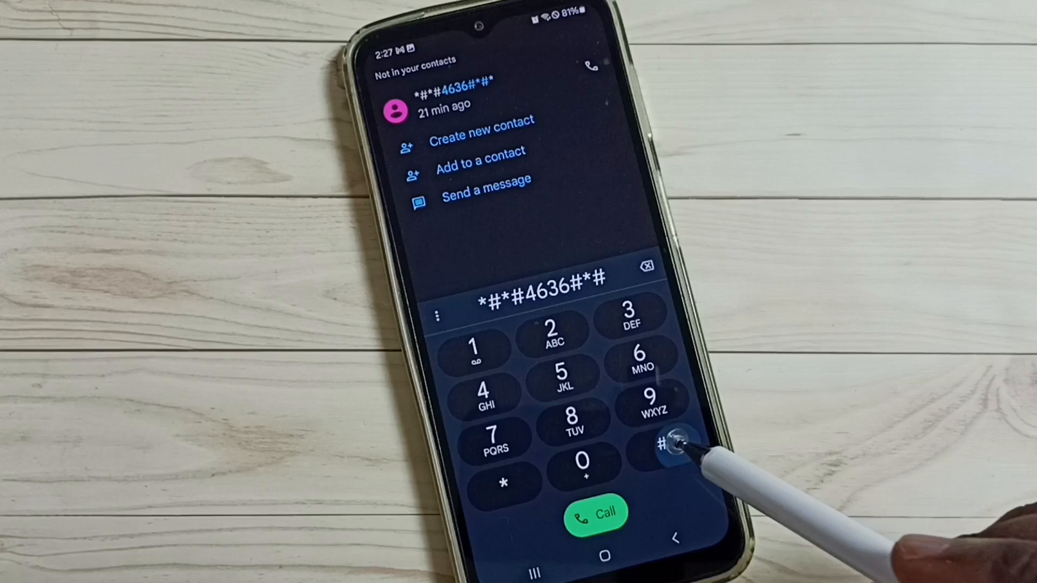
pyautogui.click(659, 440)
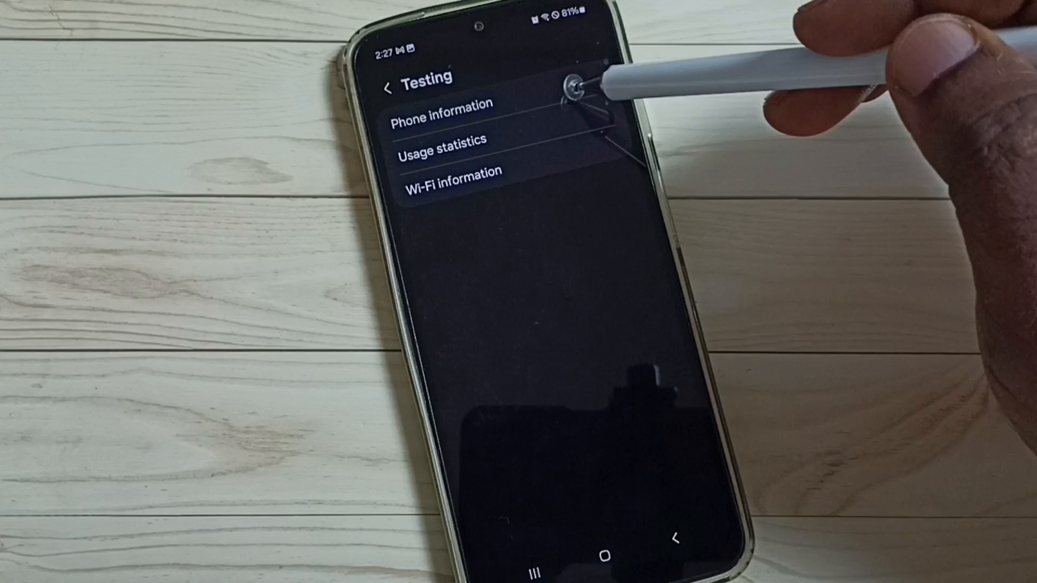
# Step: Set Phone information's preferred network type to NR only, then return home
pyautogui.click(441, 103)
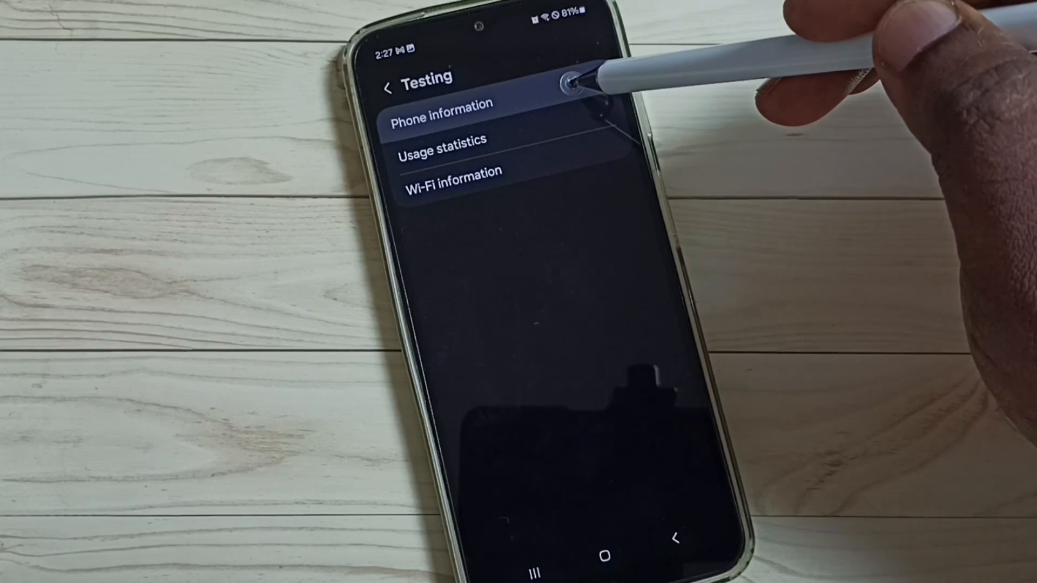
pyautogui.click(439, 103)
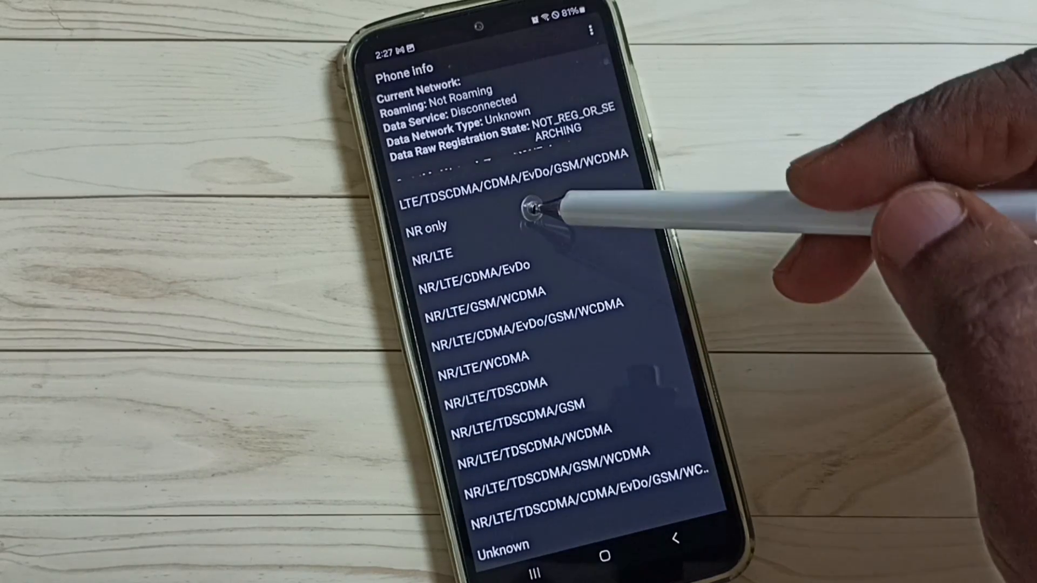
pyautogui.click(428, 225)
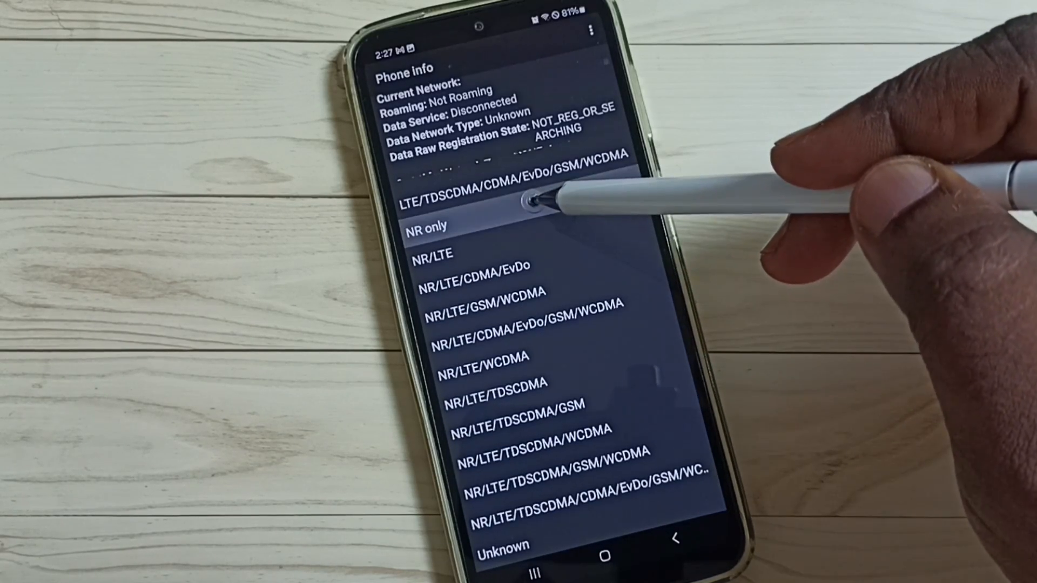
pyautogui.click(533, 202)
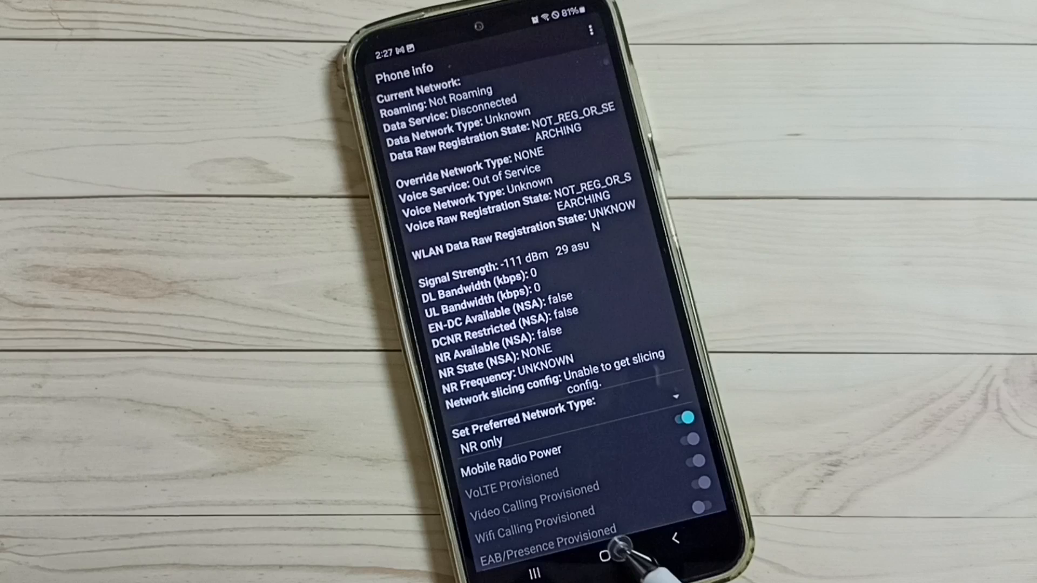
pyautogui.click(603, 556)
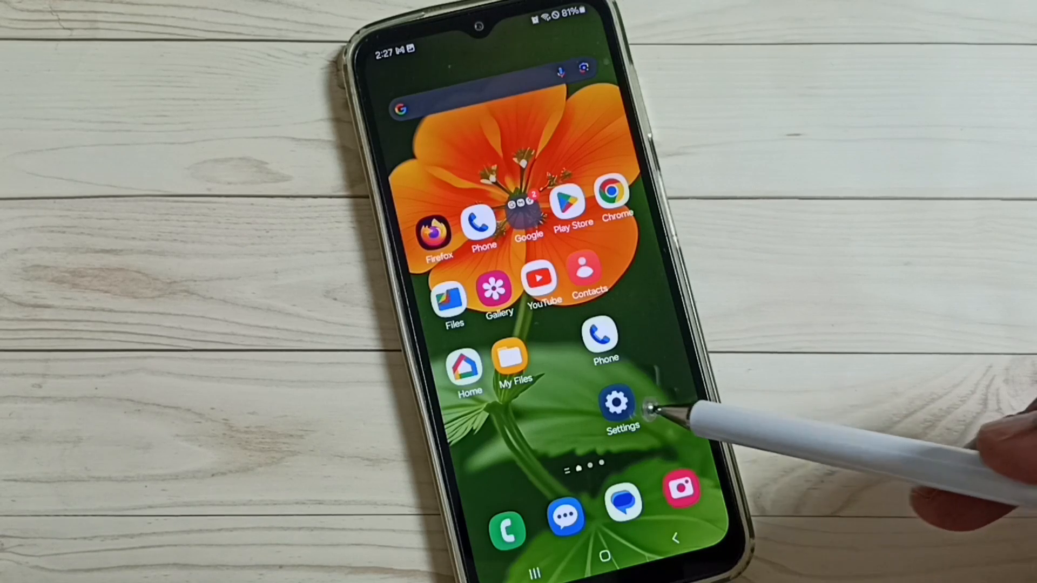
# Step: Reopen Settings > Connections > Mobile networks to confirm Network mode shows 5G only
pyautogui.click(618, 402)
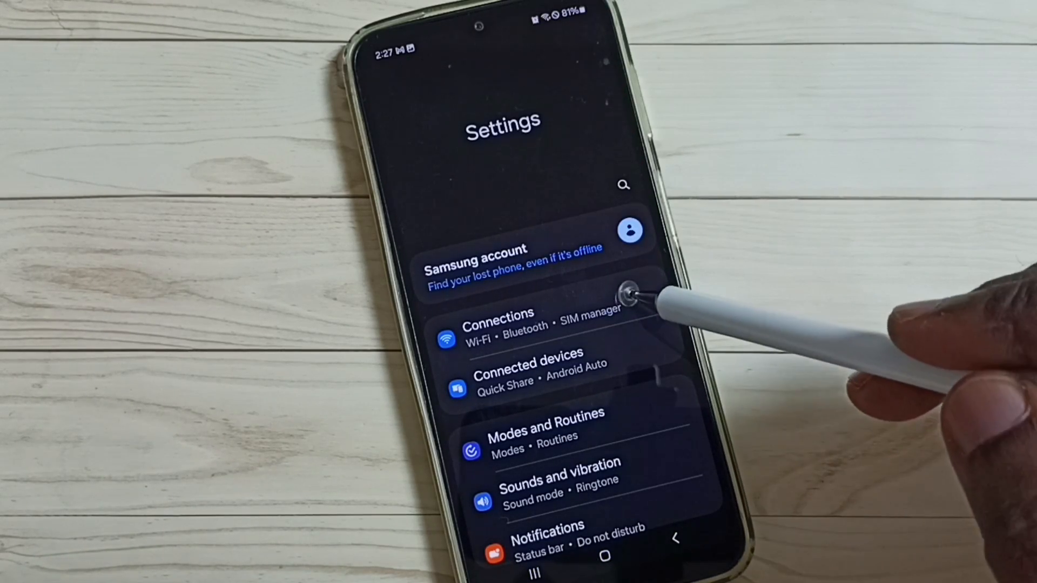
pyautogui.click(498, 324)
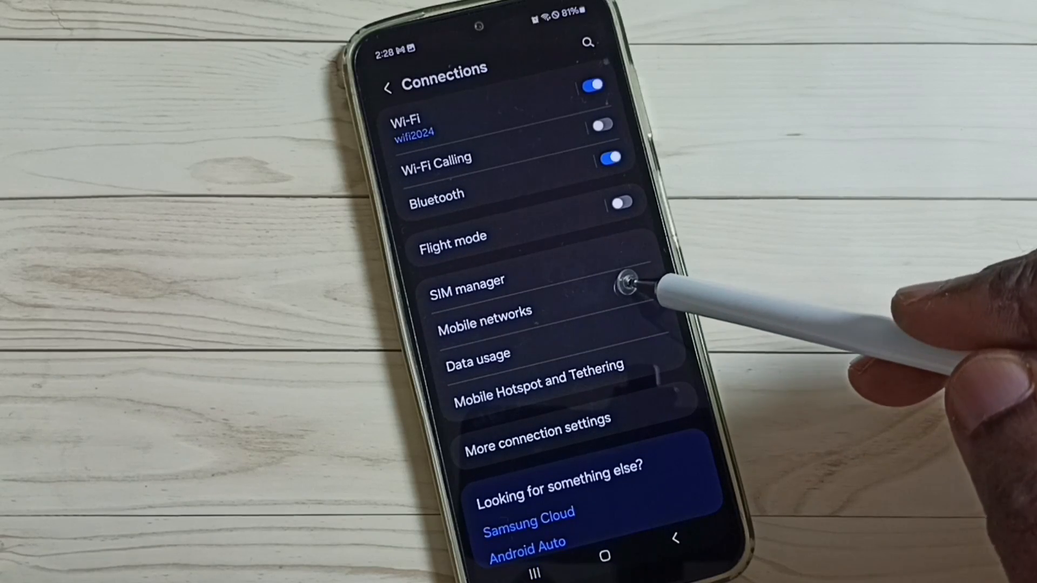
pyautogui.click(484, 311)
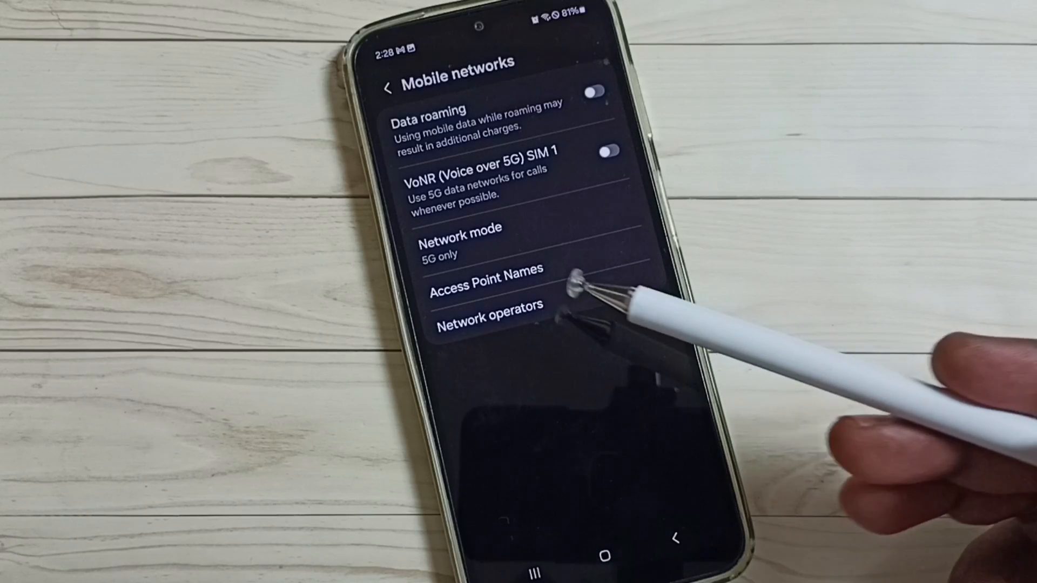
pyautogui.moveTo(562, 265)
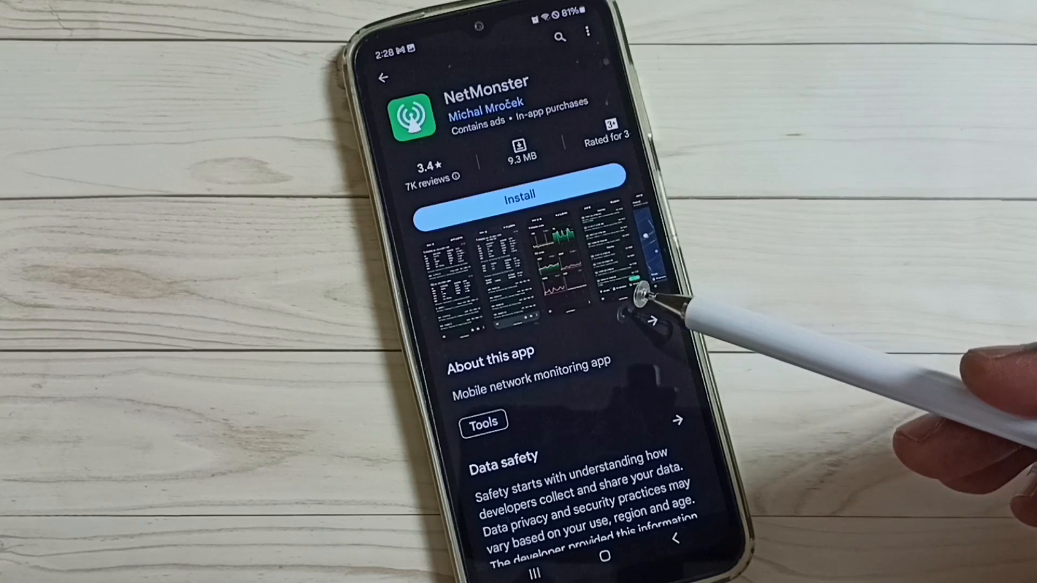
pyautogui.moveTo(662, 291)
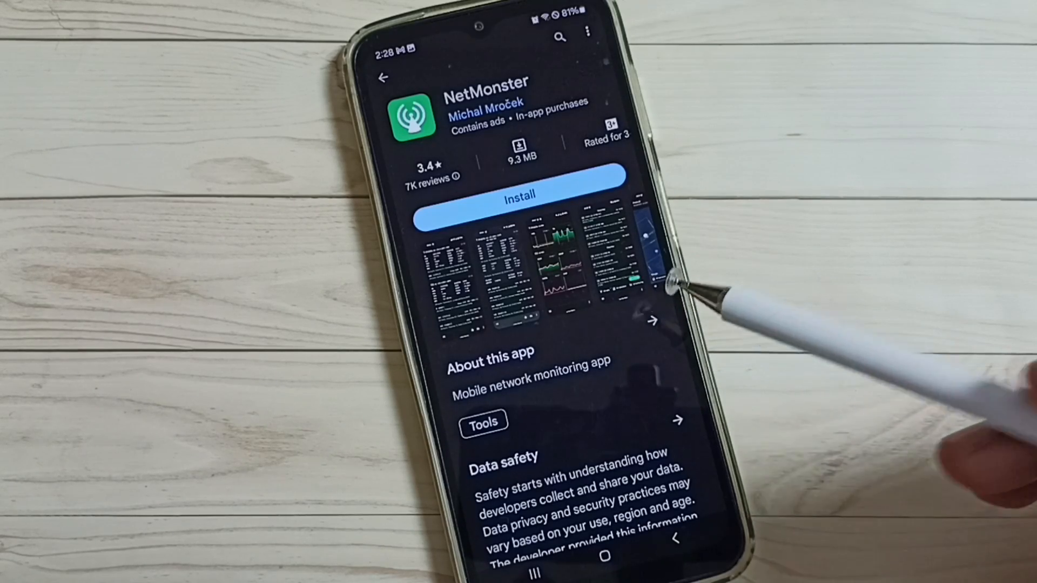